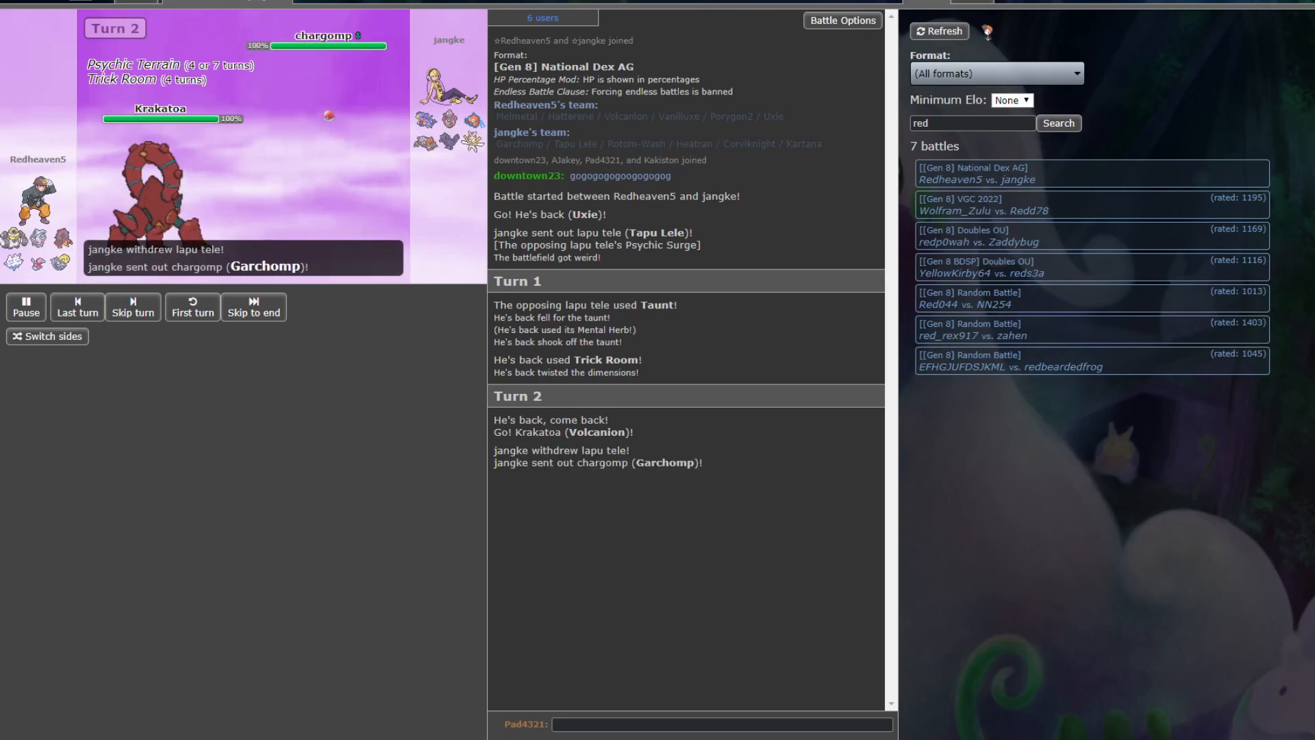
- Advance the replay from turn 2 to turn 6, when Kartana's Leaf Blade leaves Uxie at 28%
left_click(132, 306)
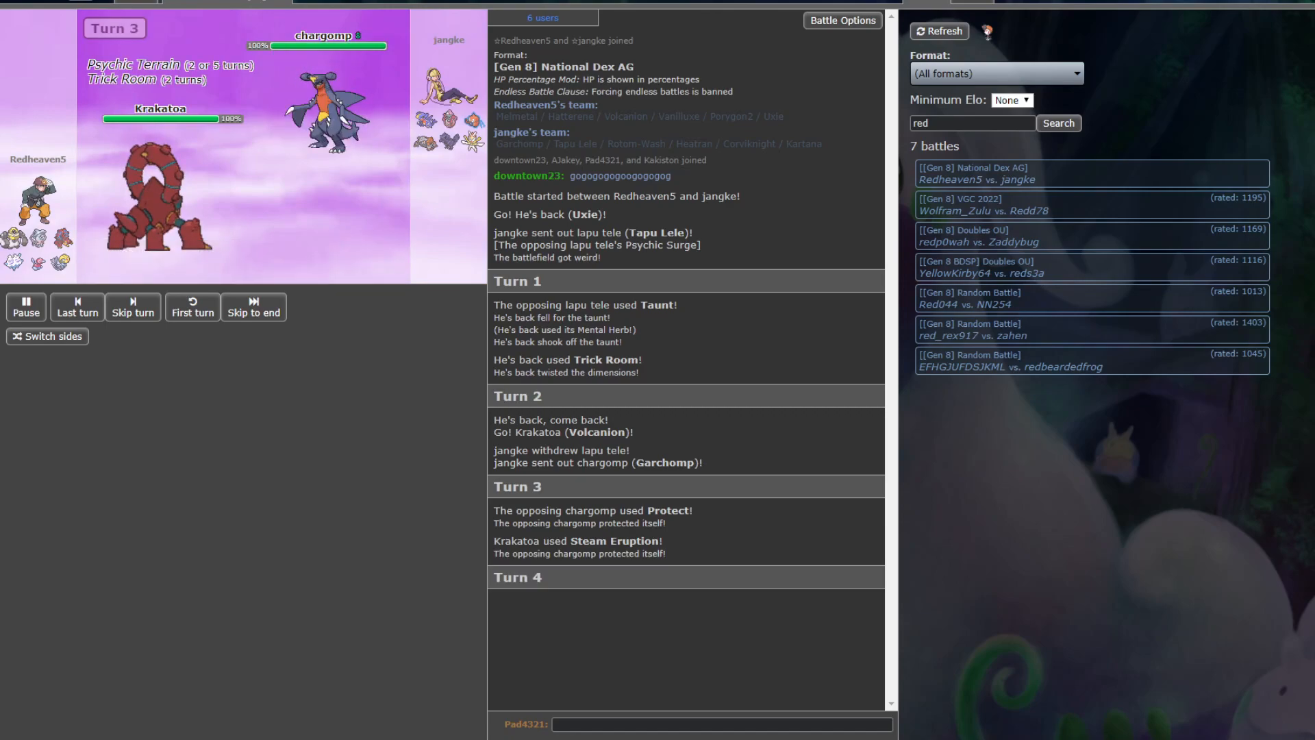
left_click(131, 306)
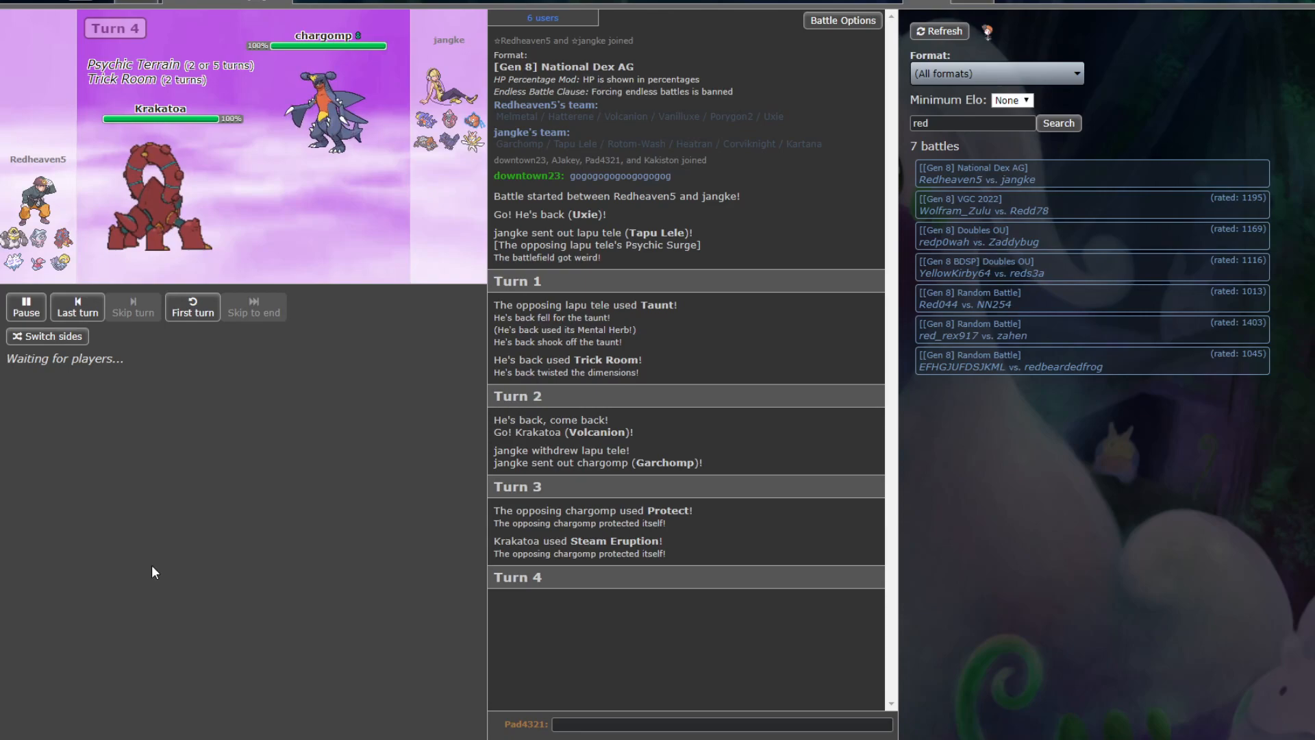
mouse_move(66, 265)
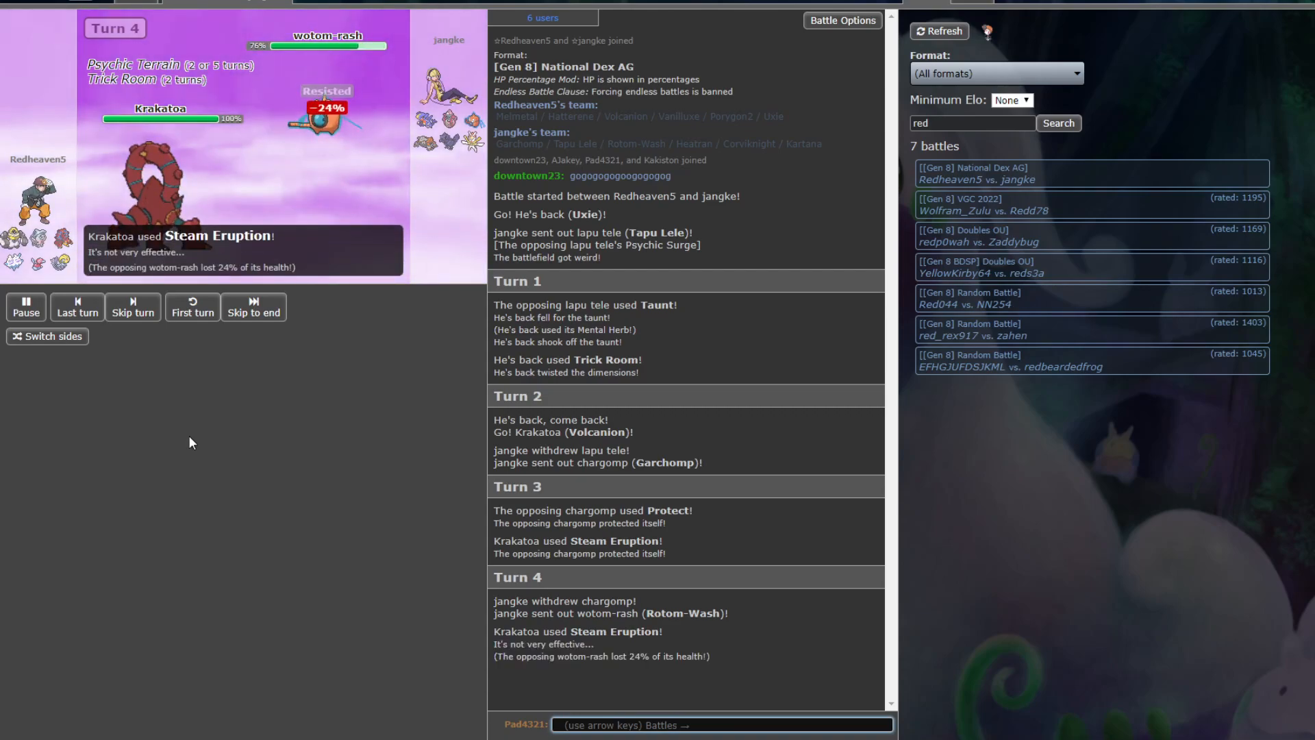
left_click(132, 306)
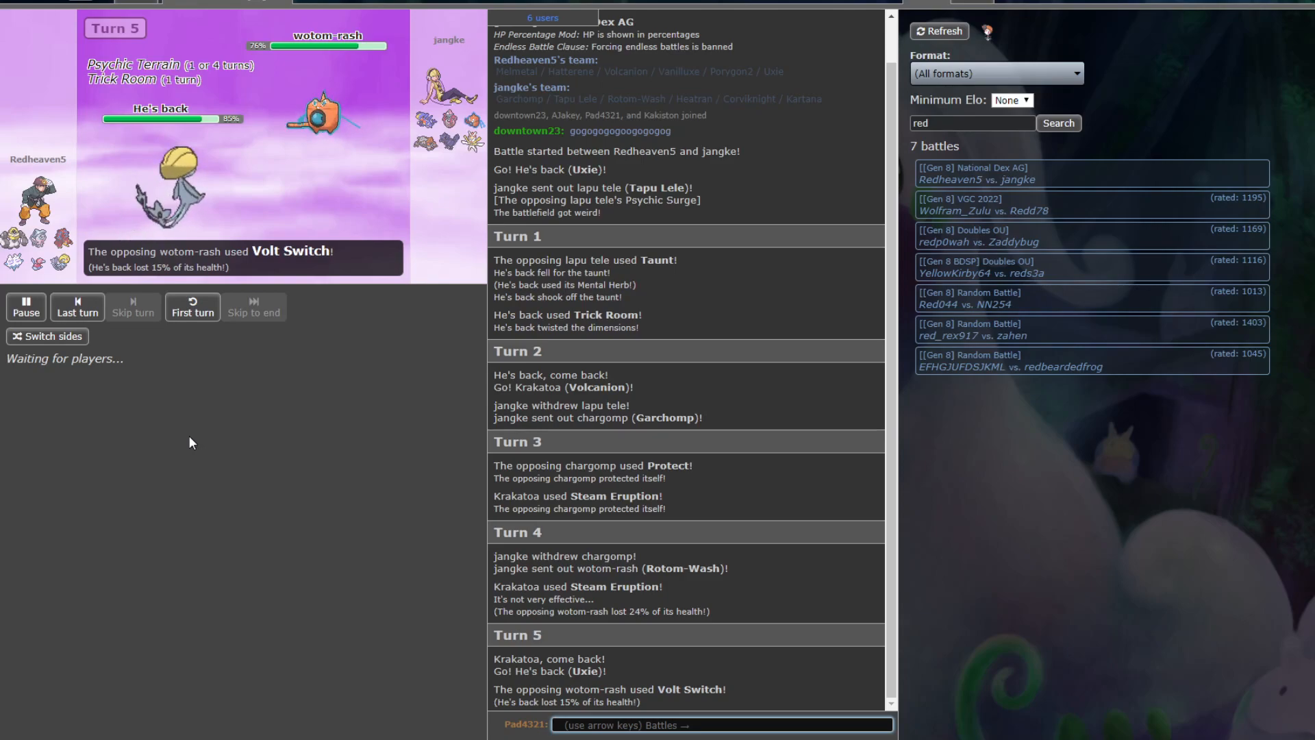
left_click(133, 305)
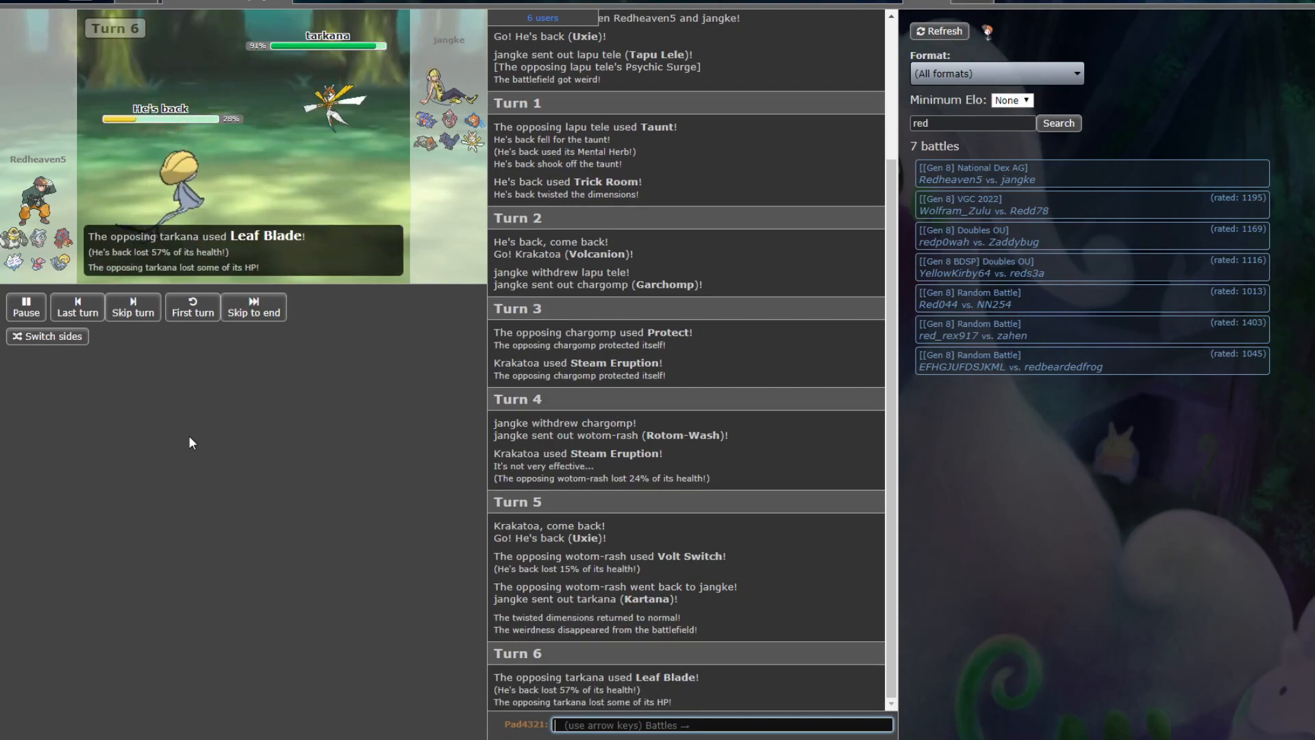
- Advance to turn 9 through Trick Room, Memento, Detect and Melmetal's Earthquake leaving Tapu Lele at 16%
left_click(131, 307)
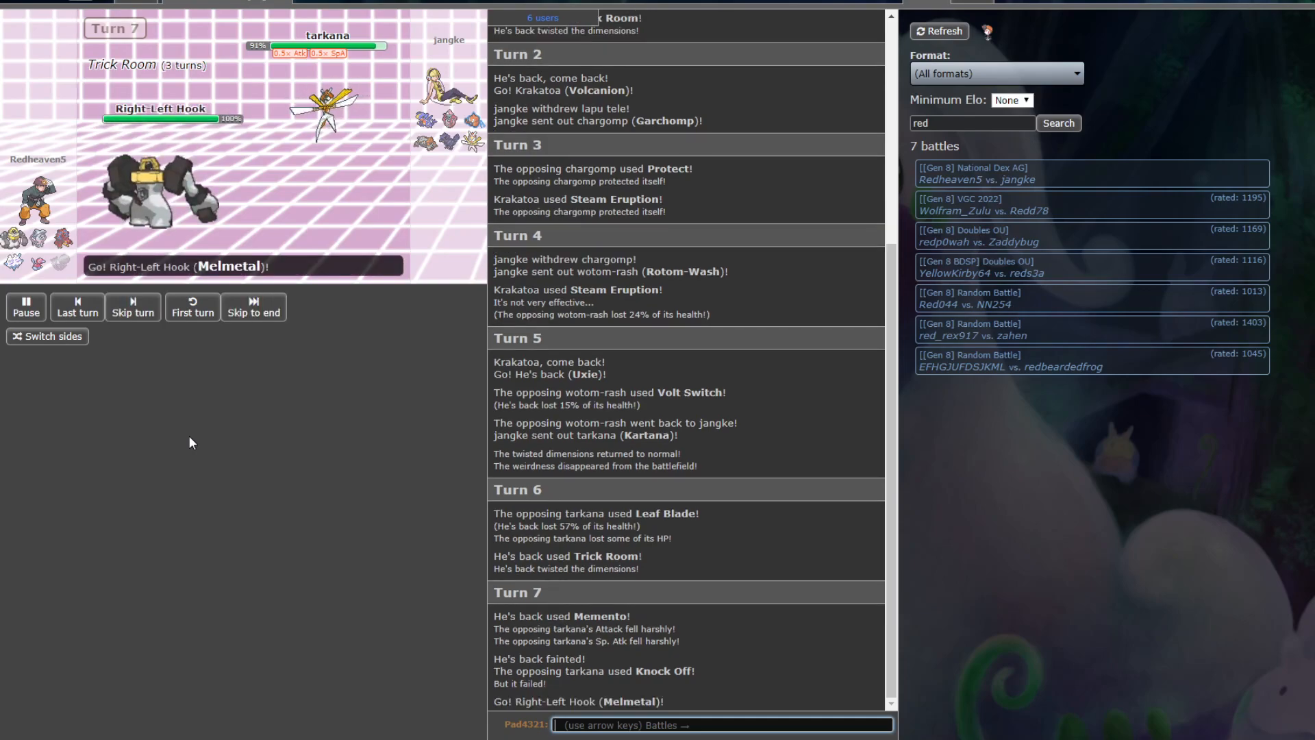
left_click(131, 307)
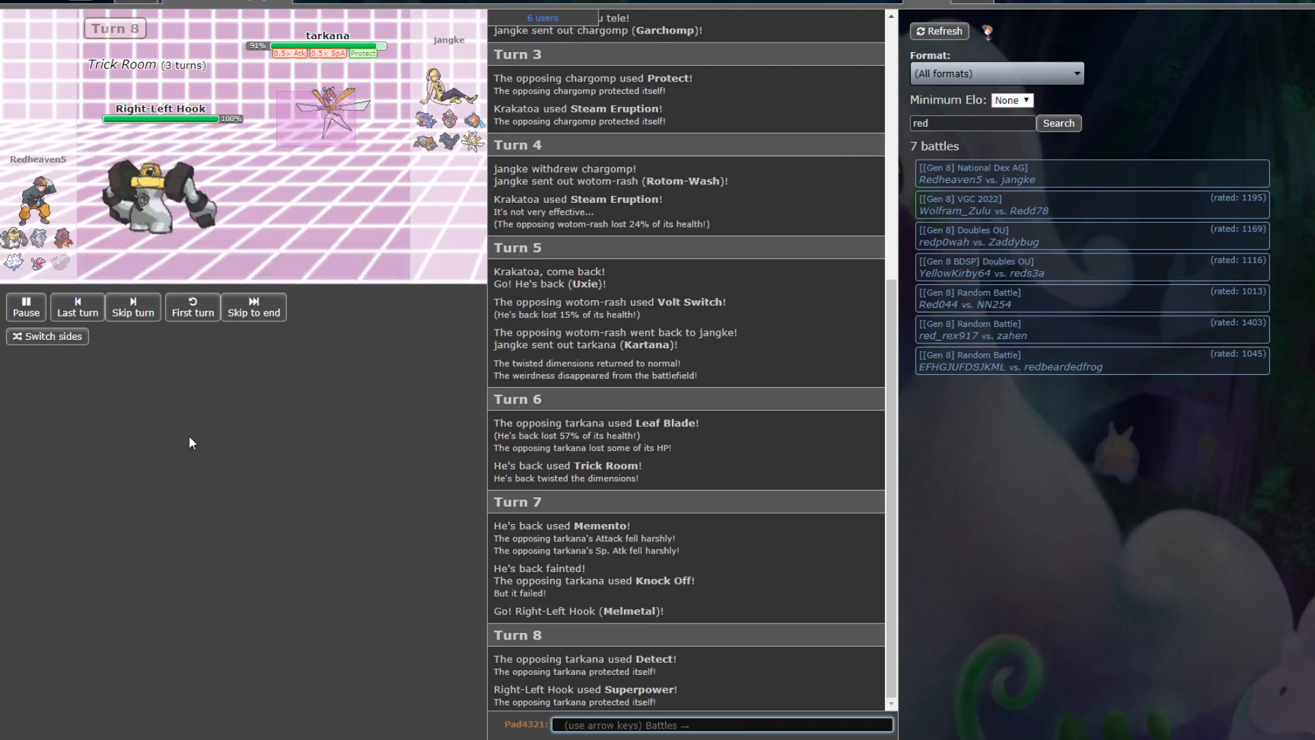
left_click(131, 307)
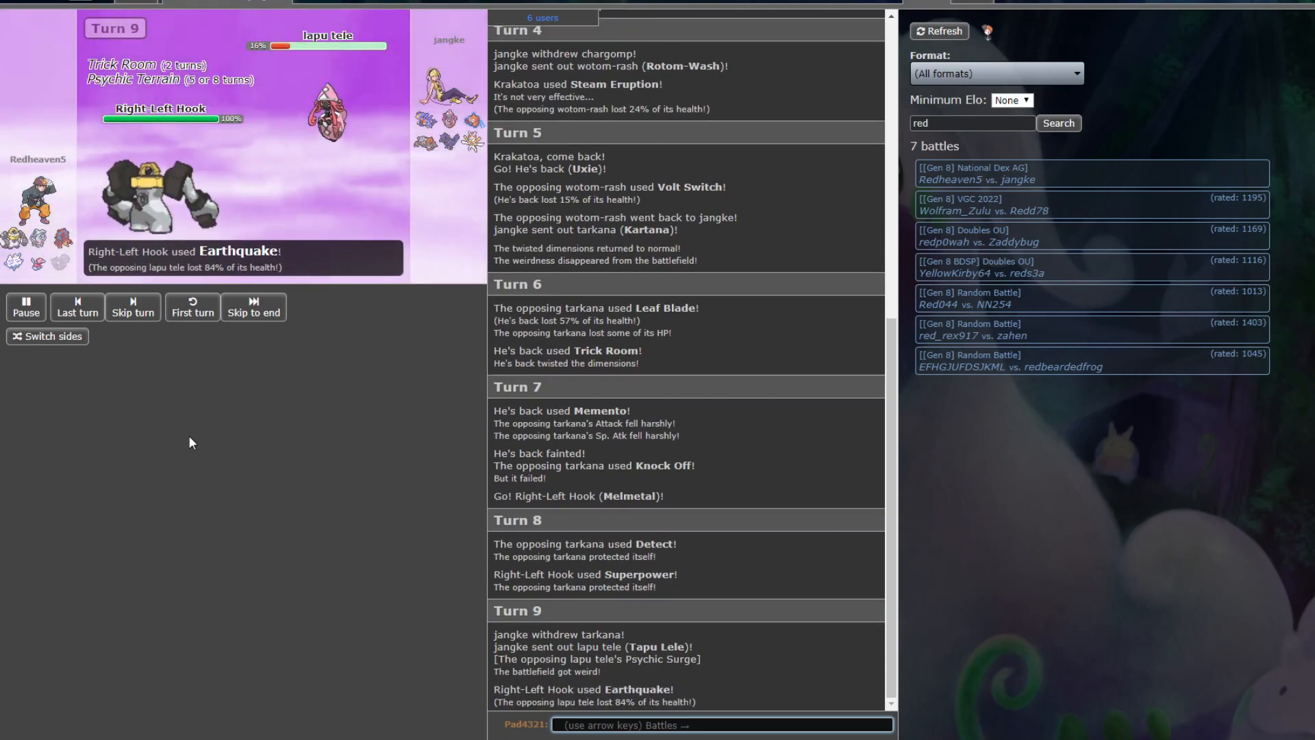
- Step to turn 10: Melmetal switches to Hatterene, Tapu Lele withdraws for Corviknight
left_click(131, 306)
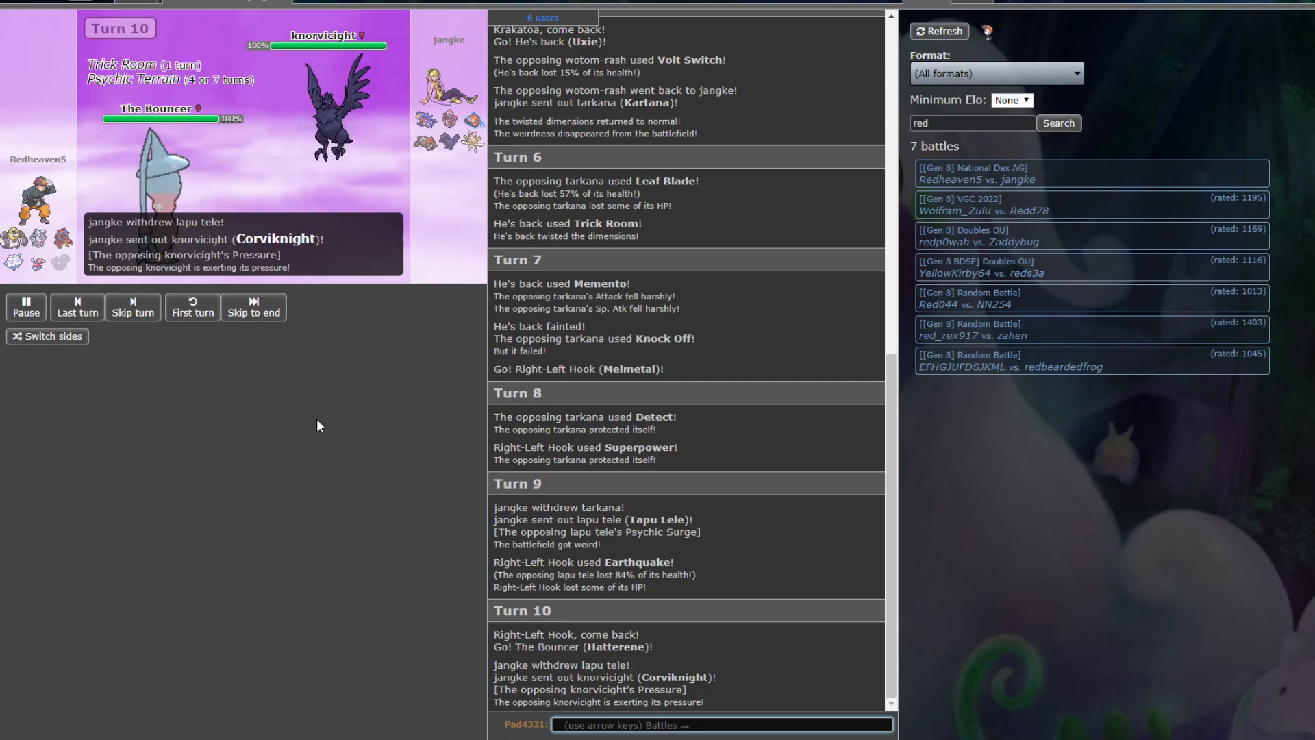
- Advance to turn 15: Magma Storm traps Volcanion, Rotom-Wash switches in against Steam Eruption
left_click(131, 306)
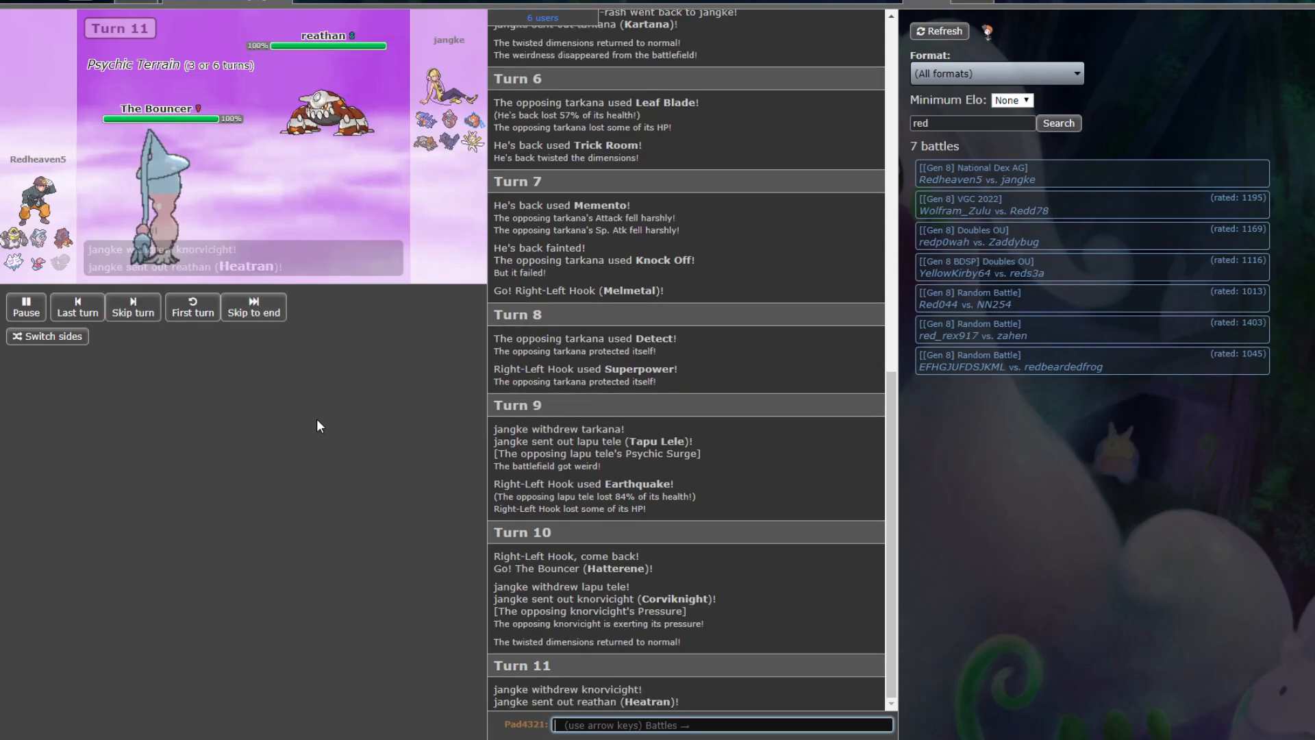
left_click(131, 306)
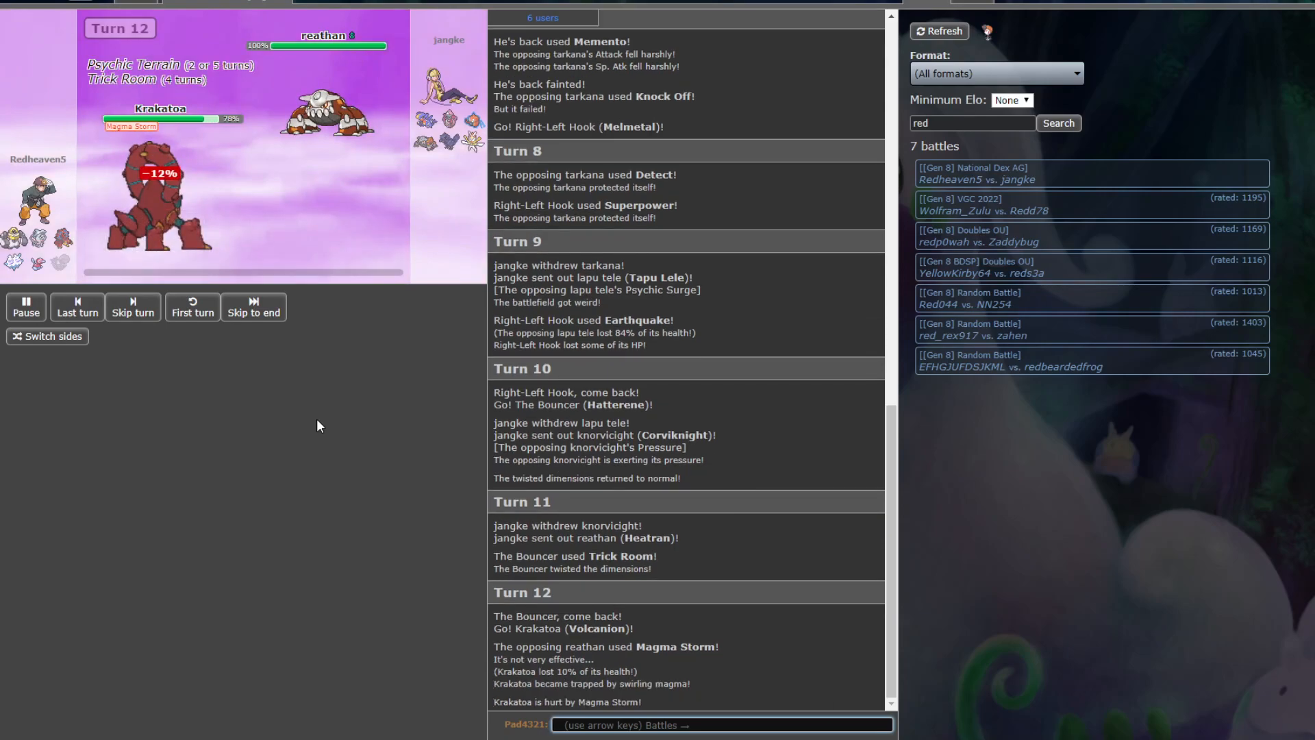
left_click(132, 306)
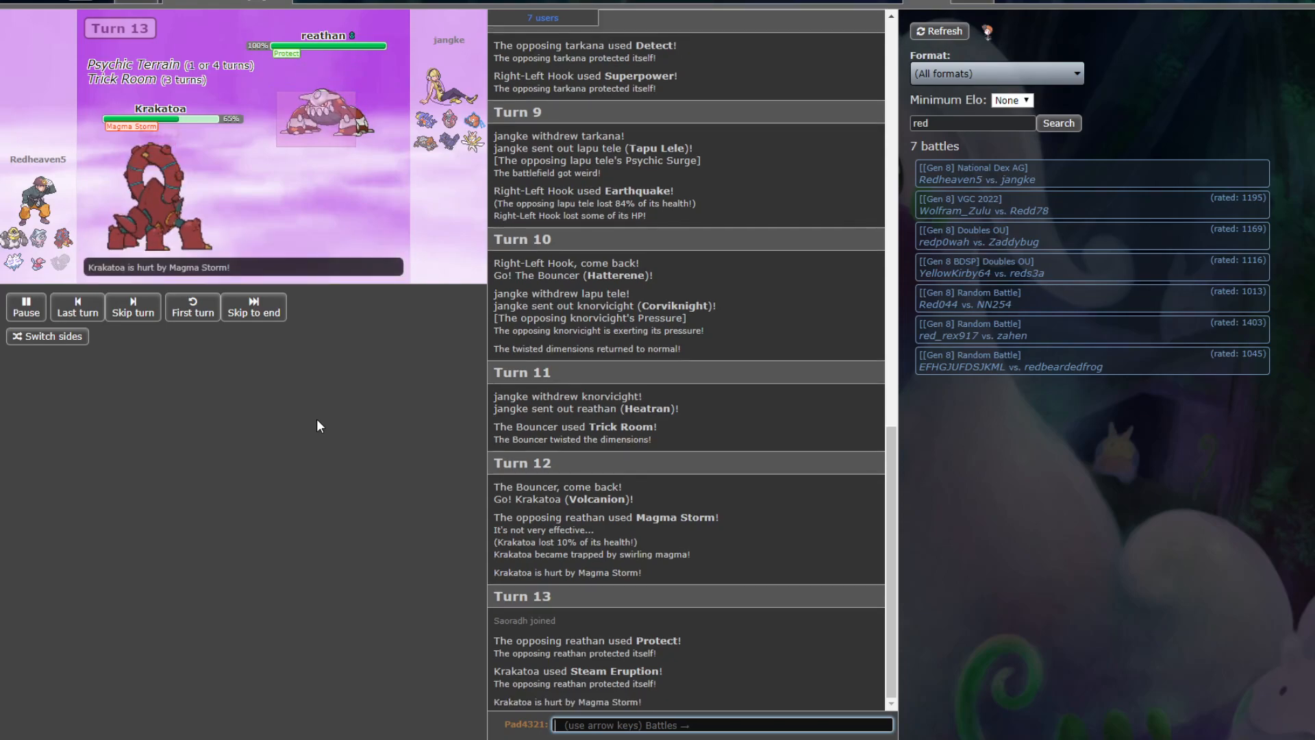
left_click(132, 306)
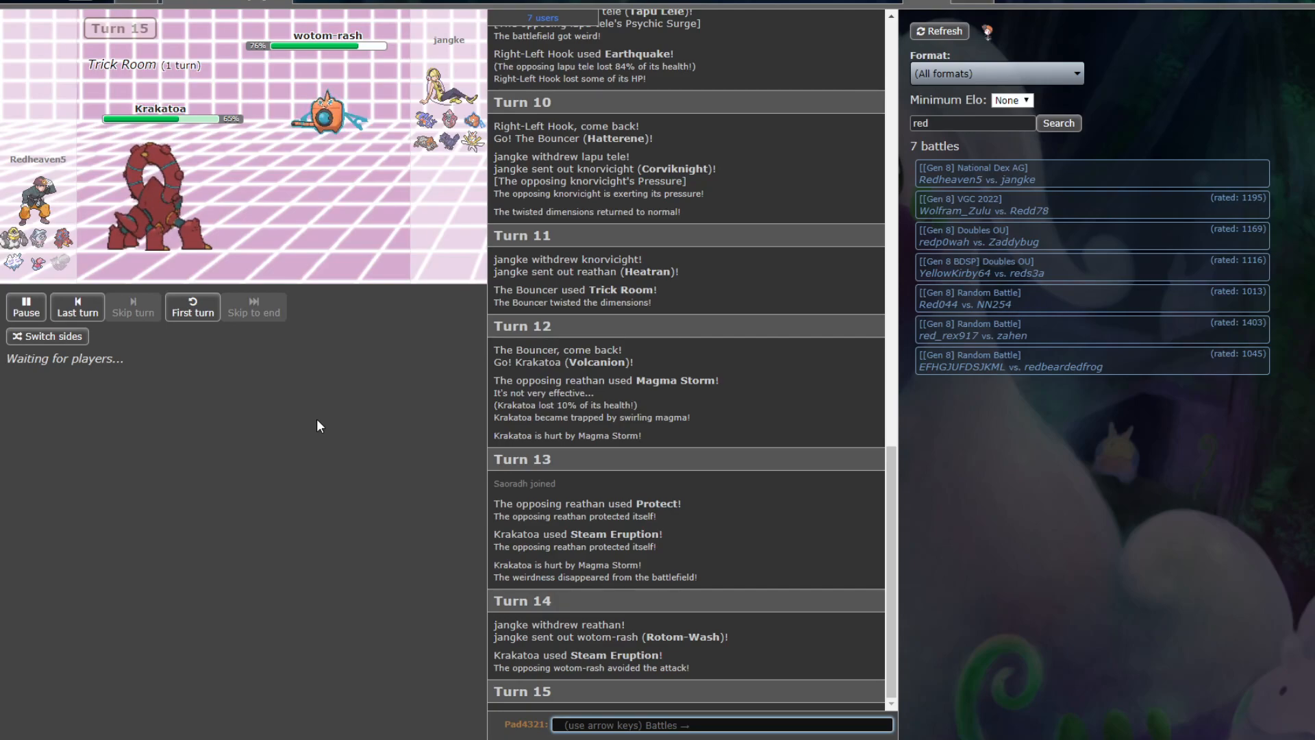
mouse_move(167, 241)
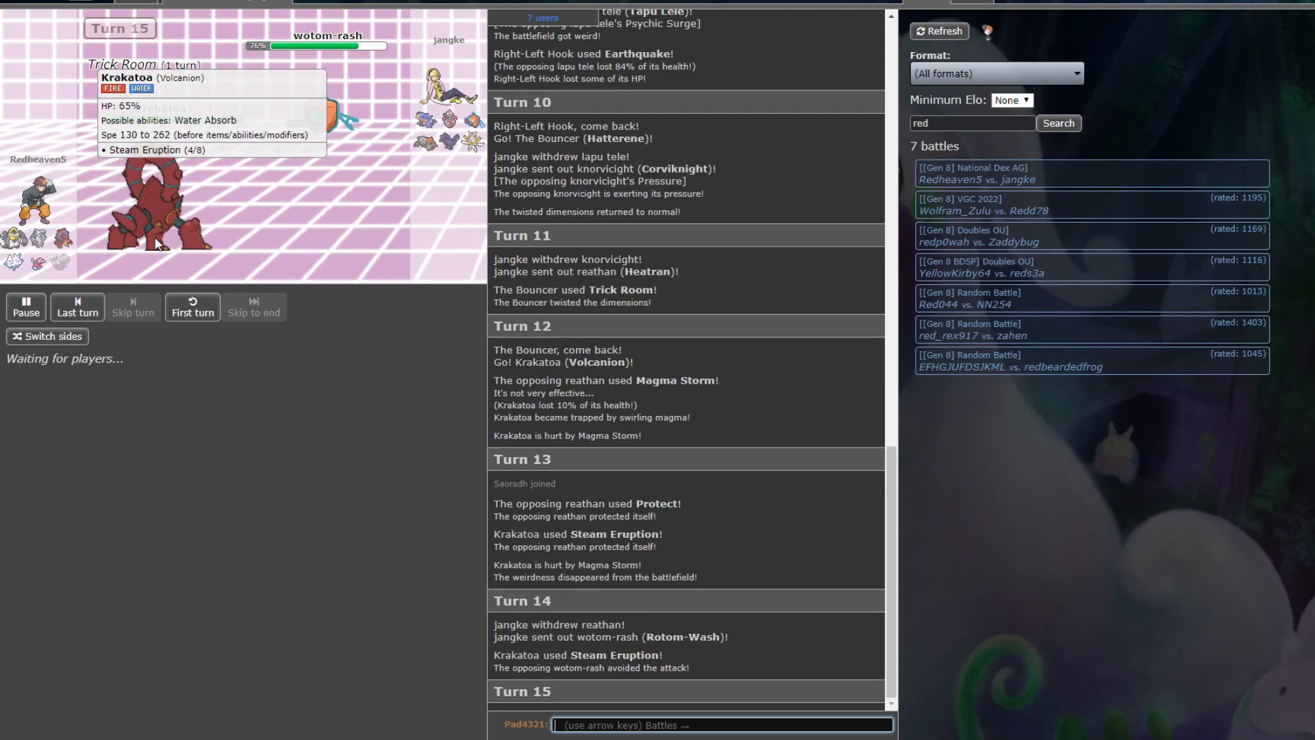
mouse_move(344, 124)
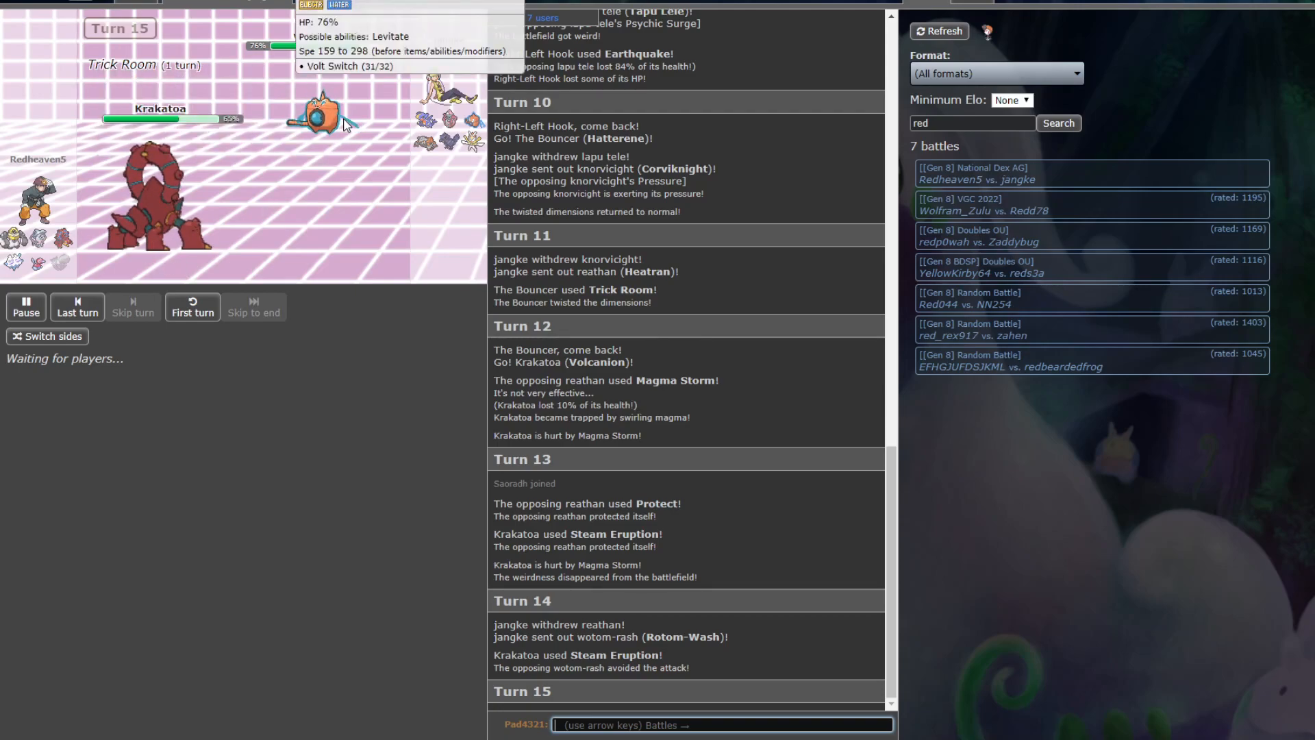
mouse_move(337, 467)
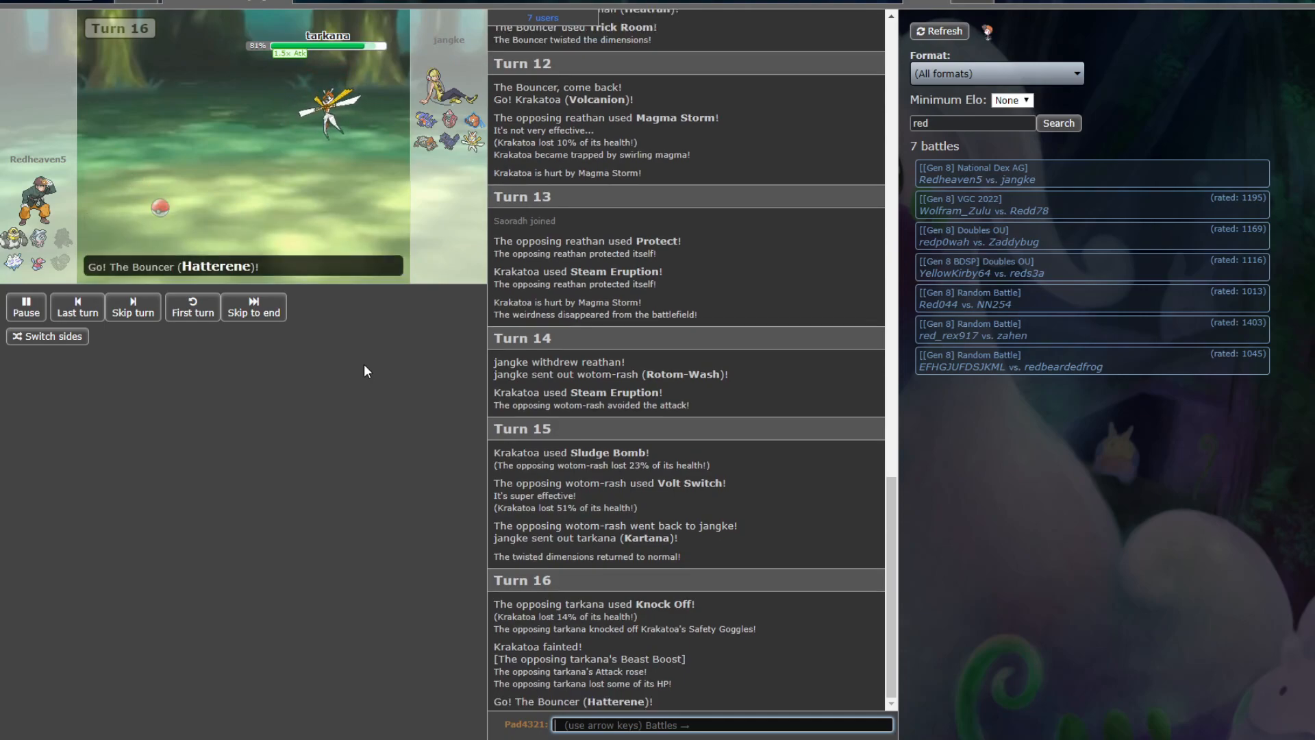
- Advance to turn 18: Hatterene resets Trick Room, Porygon2 is trapped by Magma Storm
left_click(133, 307)
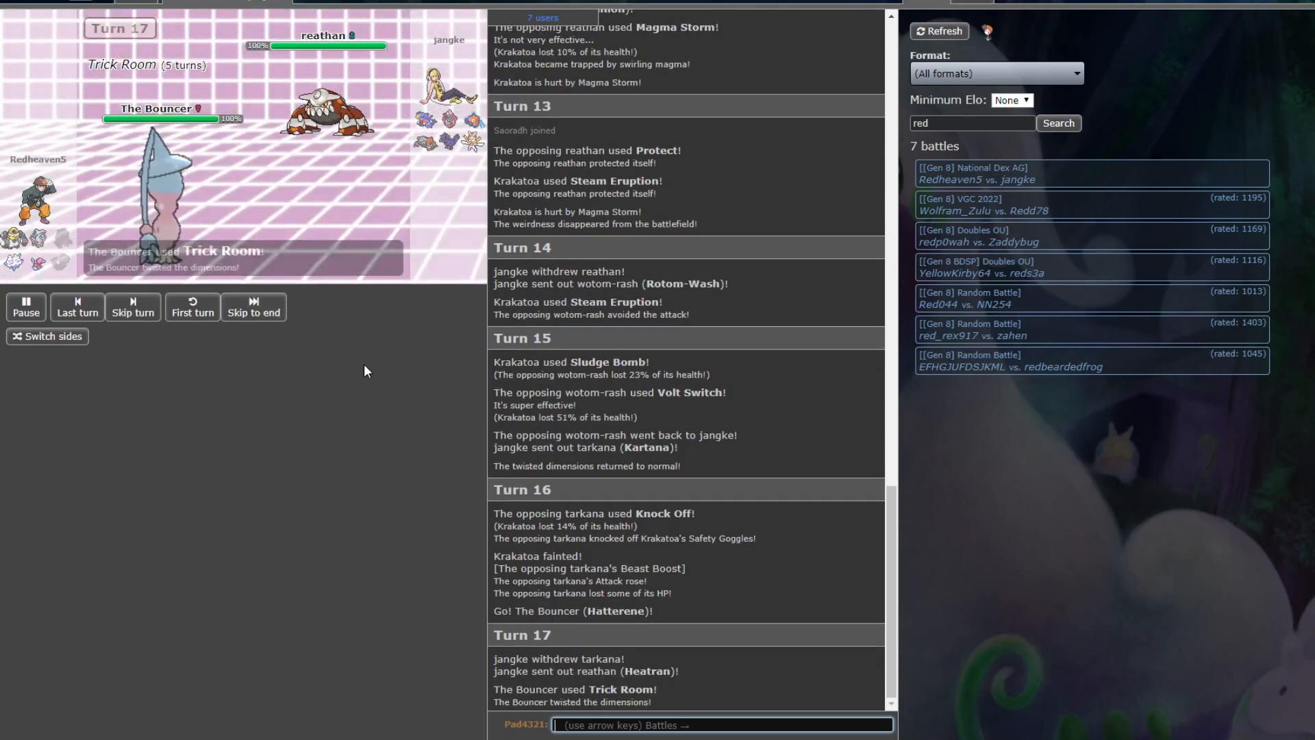
left_click(131, 306)
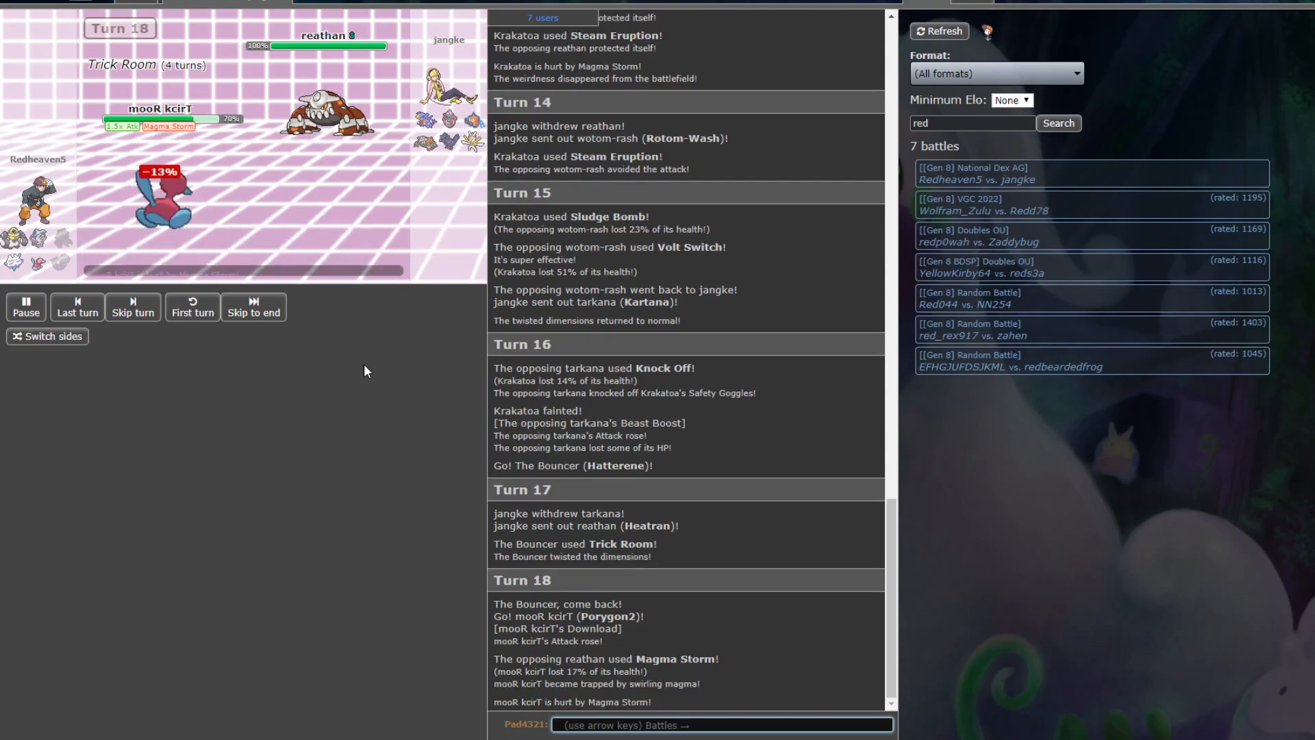
- Advance to turn 21: Taunt, Will-O-Wisp and Magma Storm leave Porygon2 burned at 1%
left_click(133, 307)
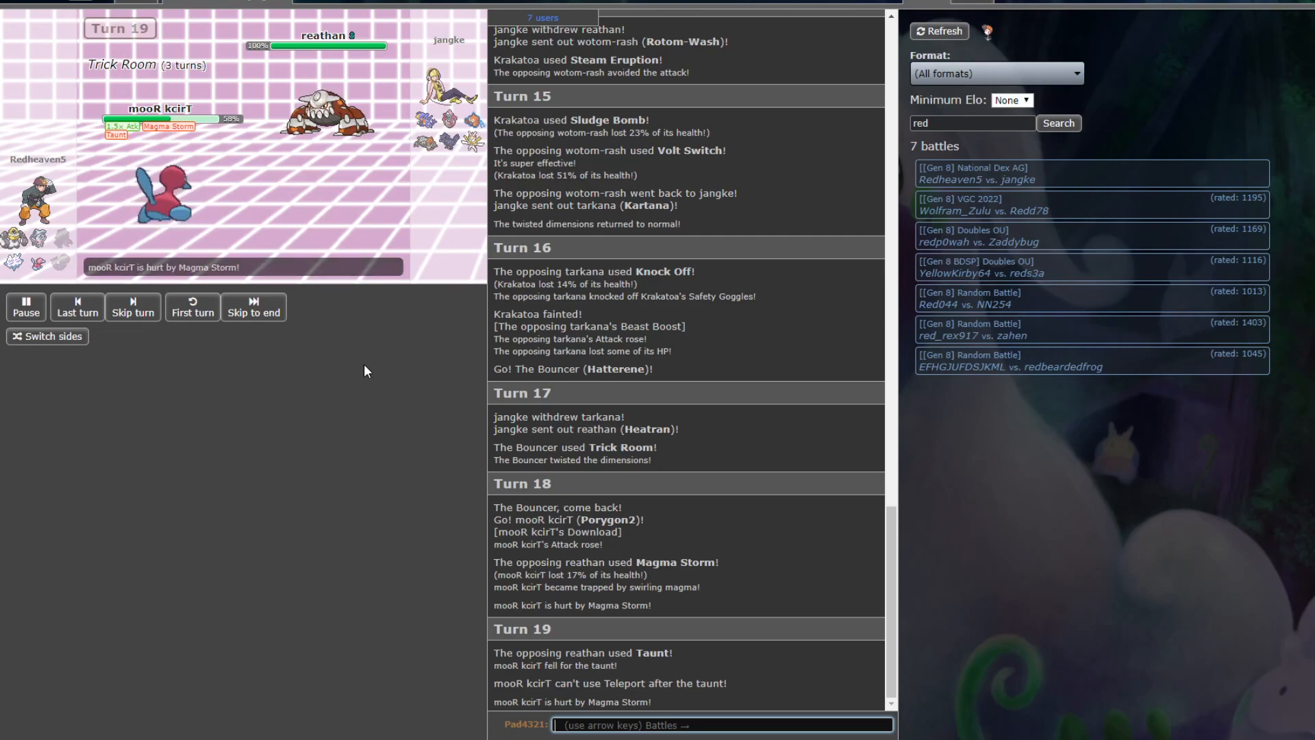
left_click(131, 307)
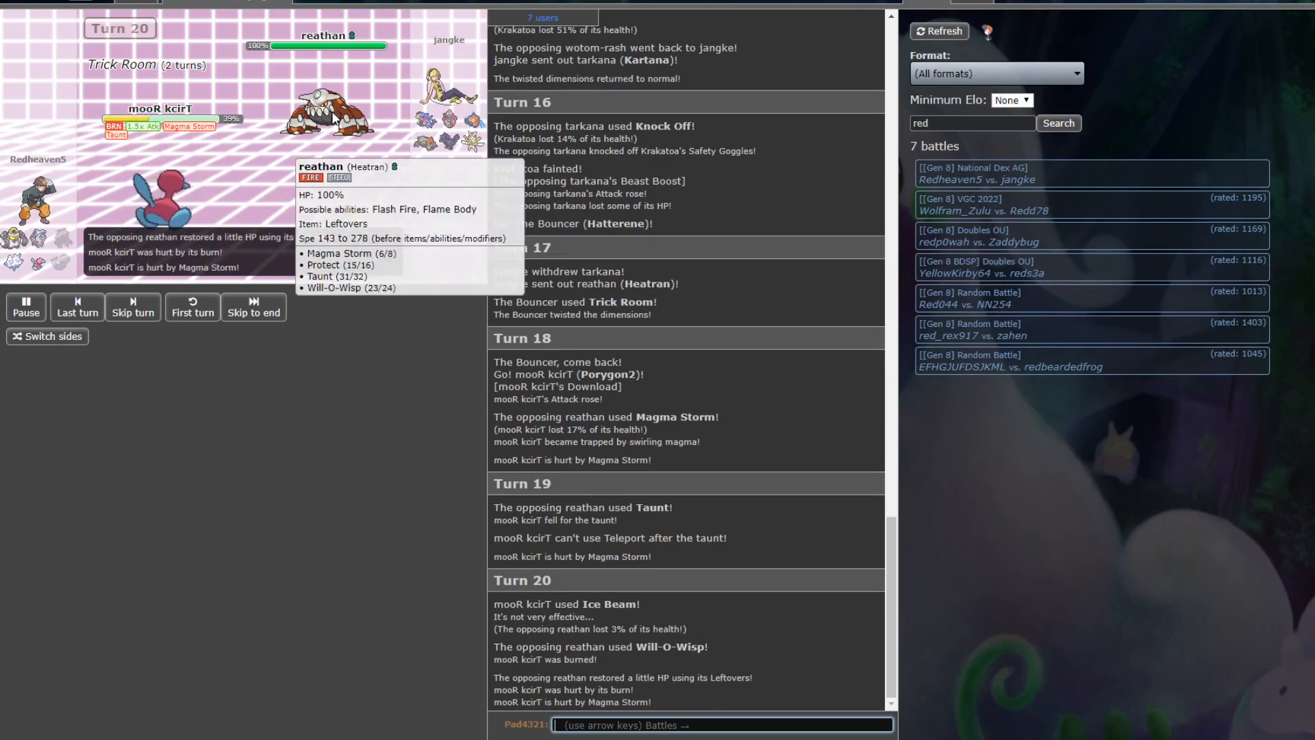
left_click(132, 306)
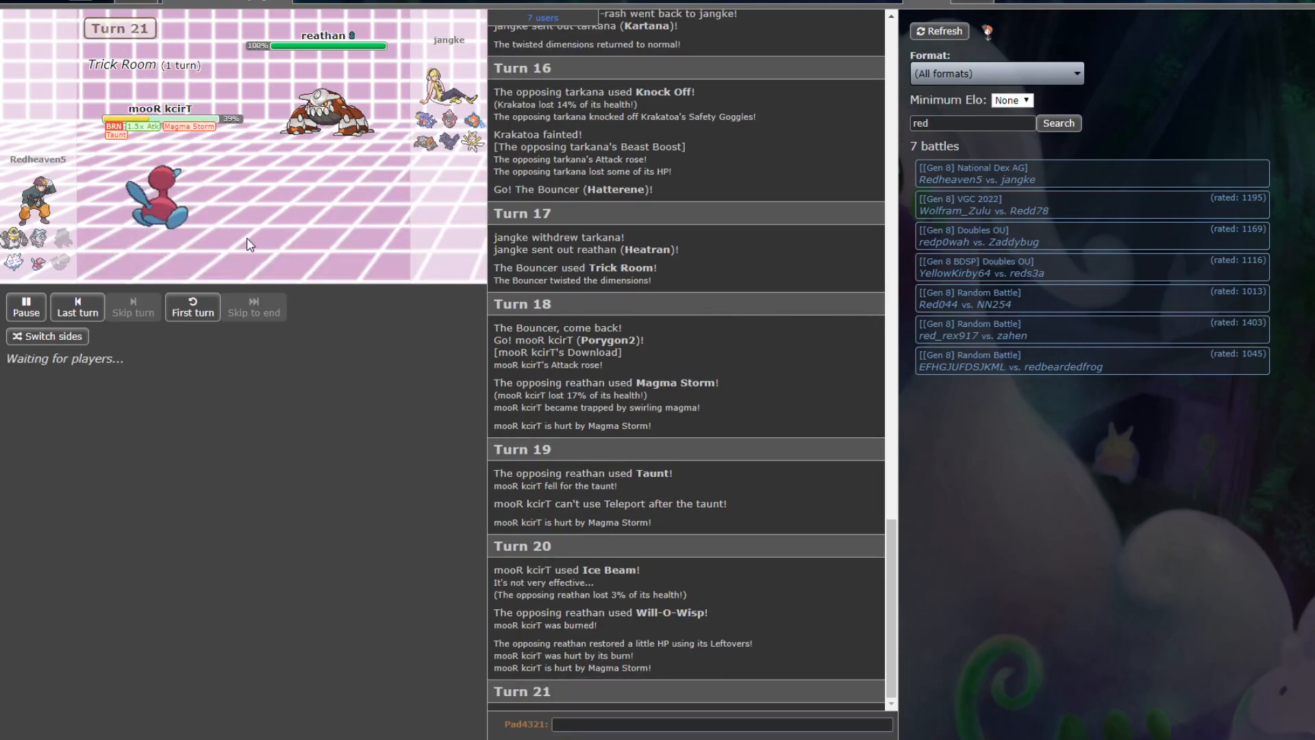
left_click(717, 725)
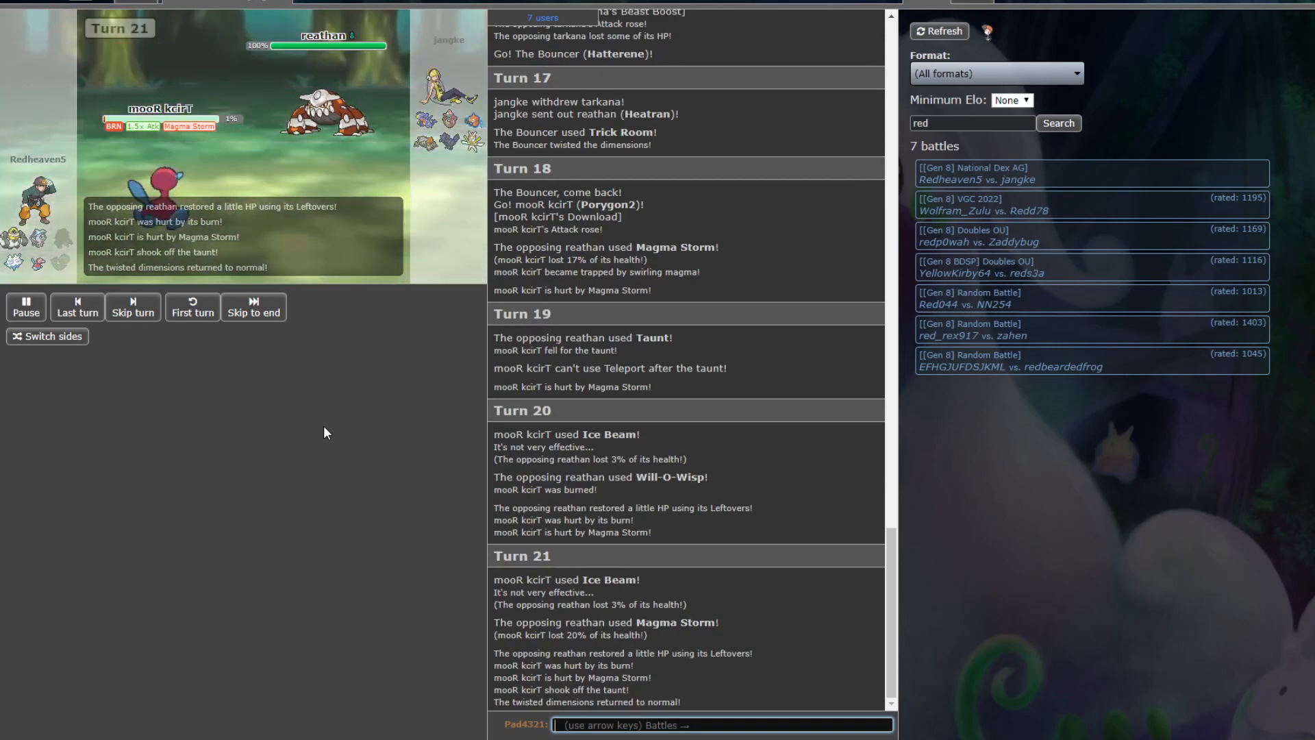
- Advance through turns 22–24 as Porygon2 and Hatterene faint and Melmetal faces Heatran
left_click(132, 307)
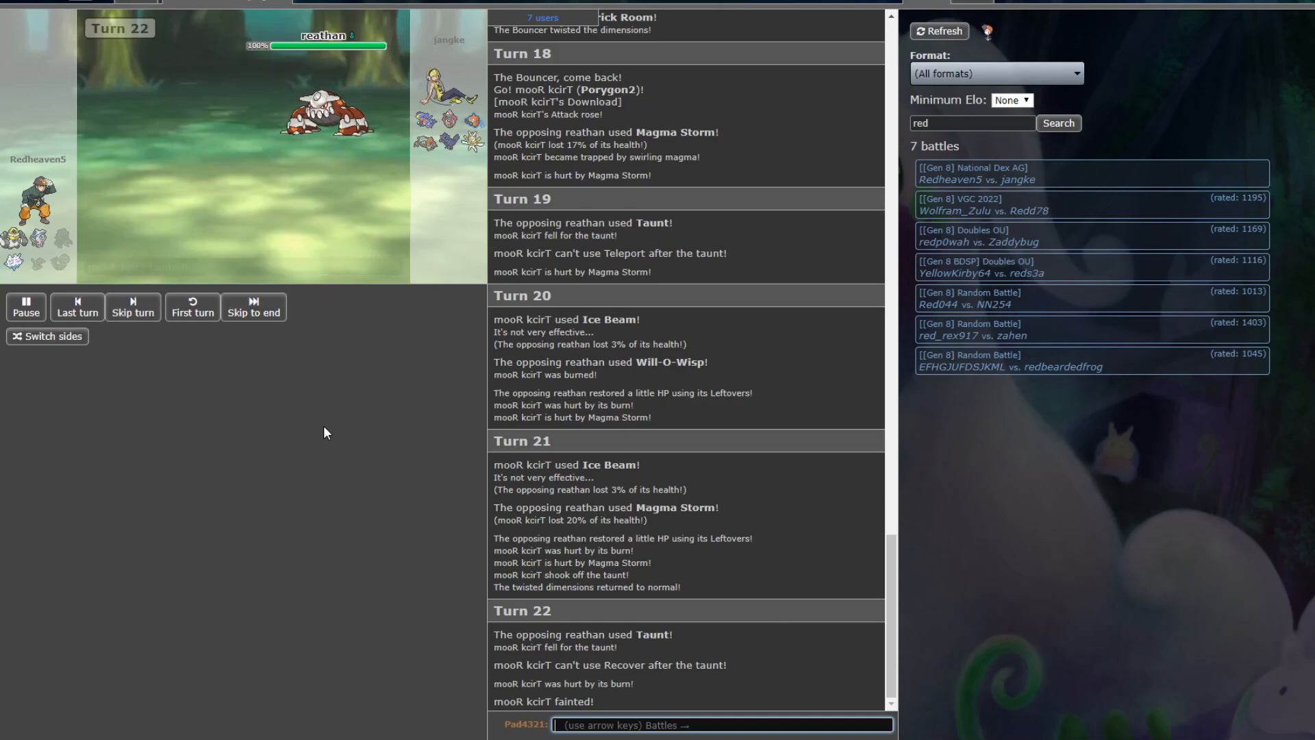
left_click(132, 307)
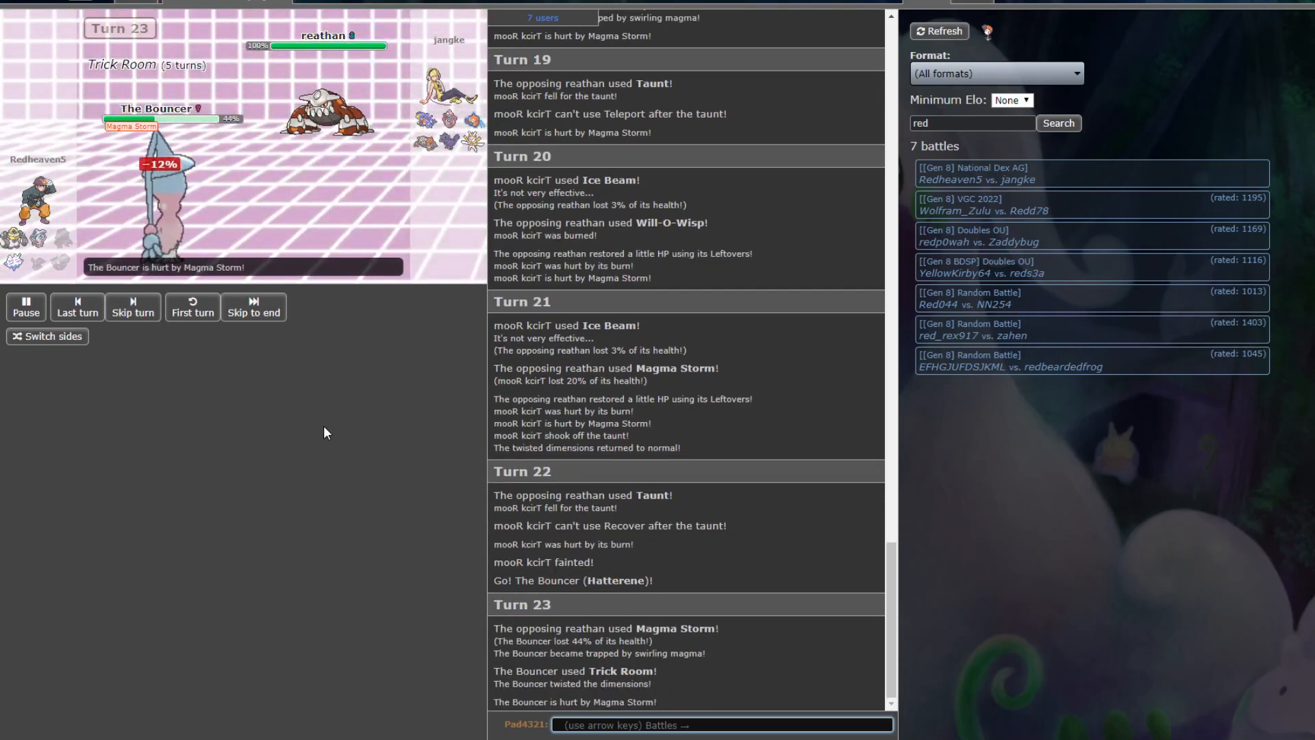
left_click(132, 307)
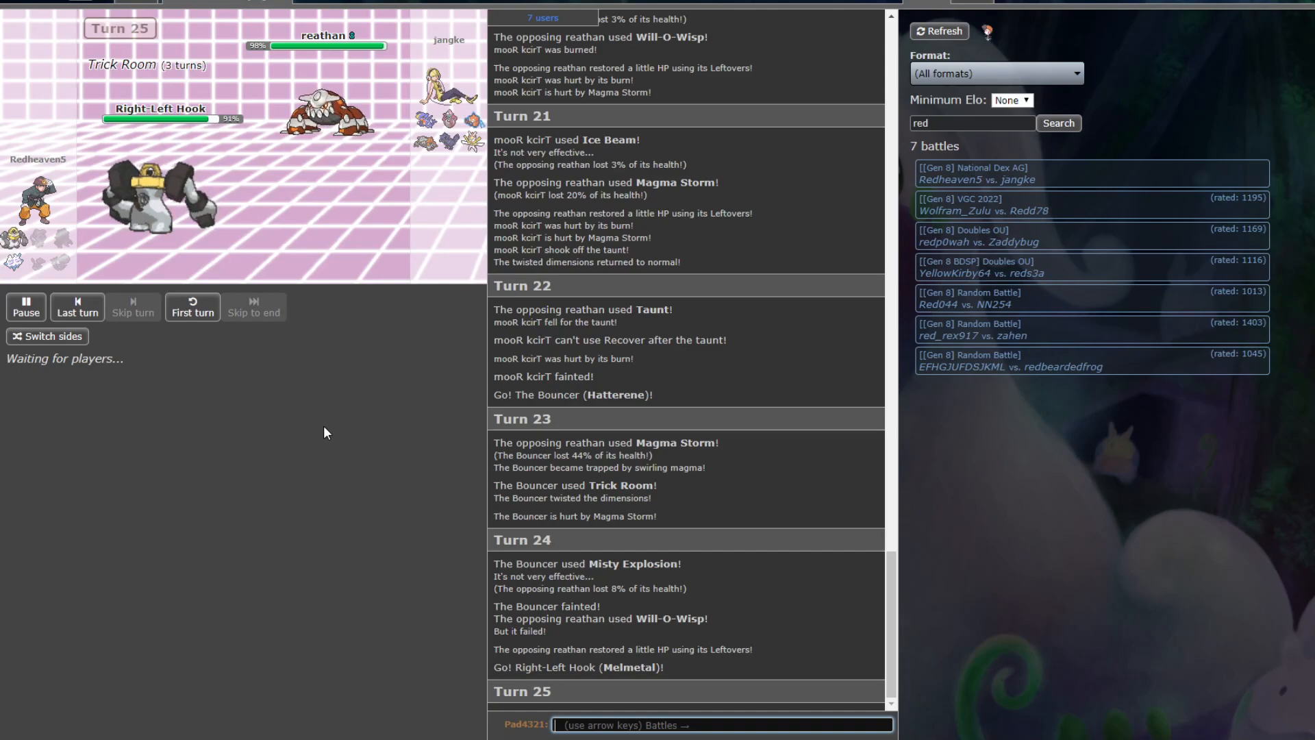
mouse_move(309, 258)
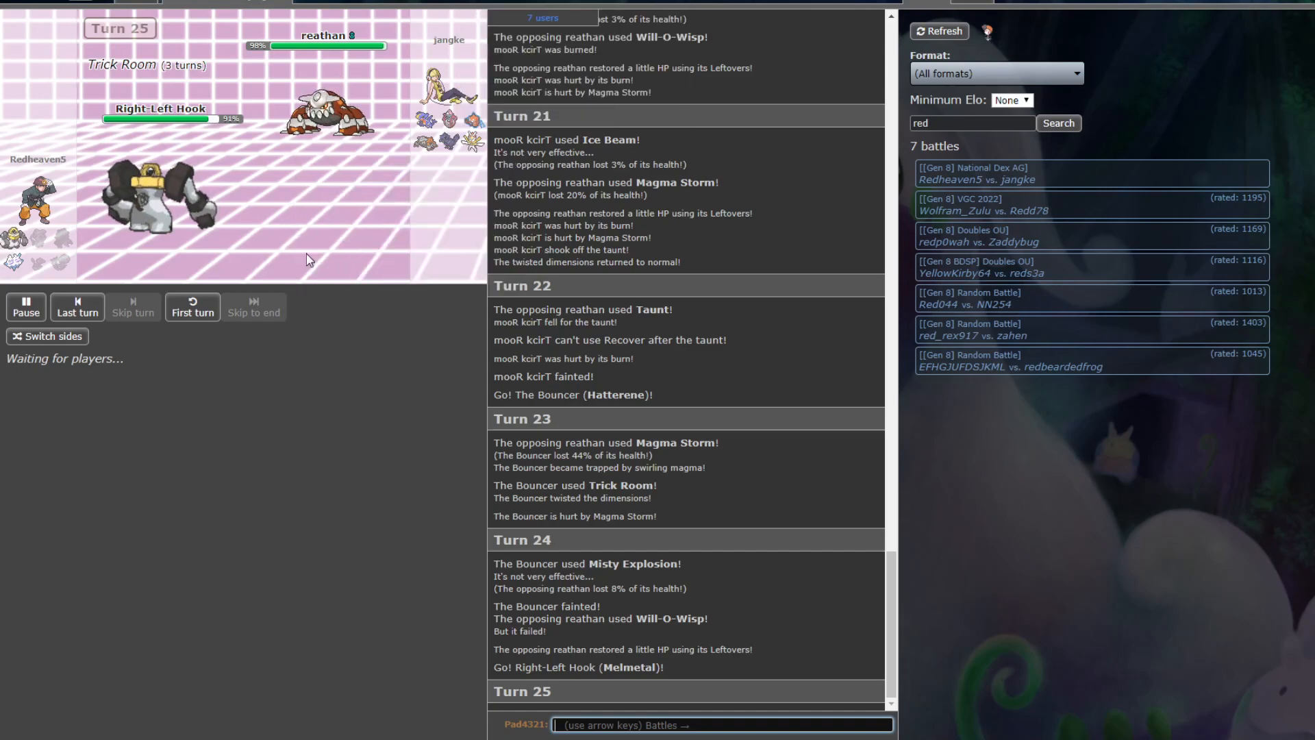
mouse_move(364, 412)
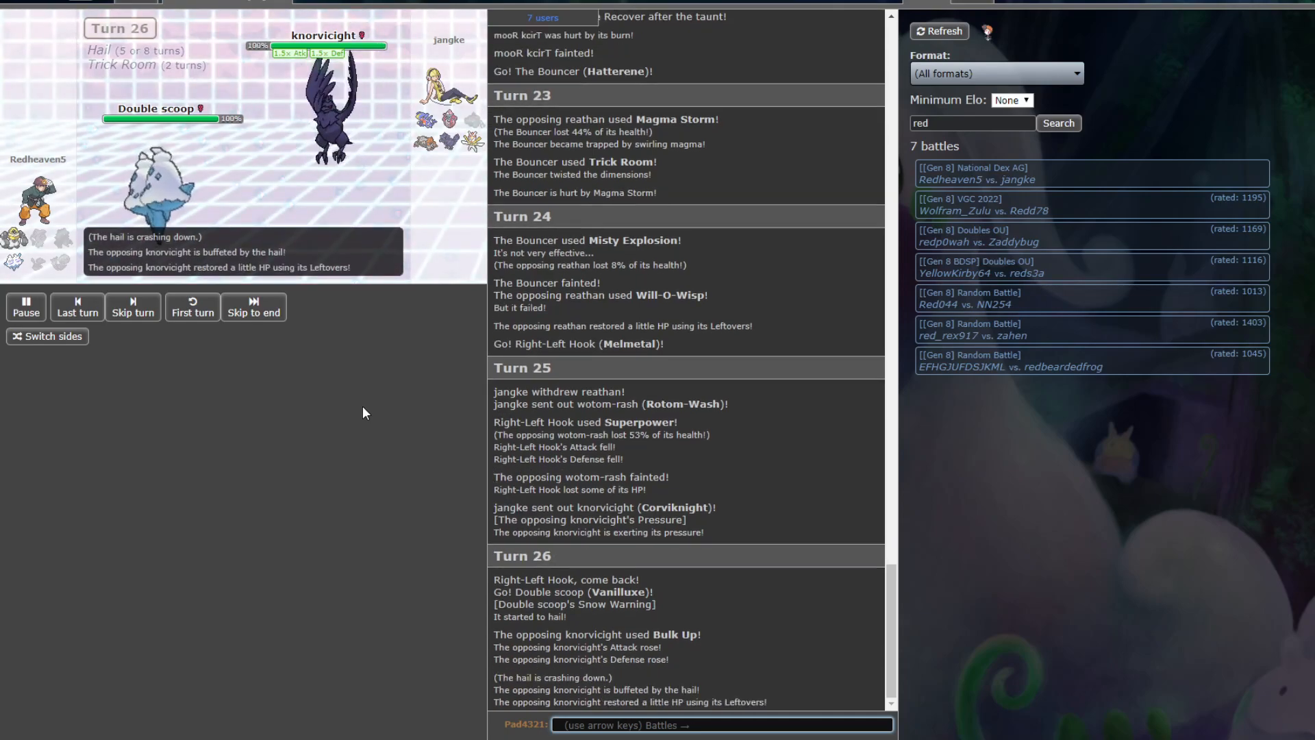
- Advance to turn 28: a critical Magma Storm faints Vanilluxe and Melmetal returns
left_click(131, 307)
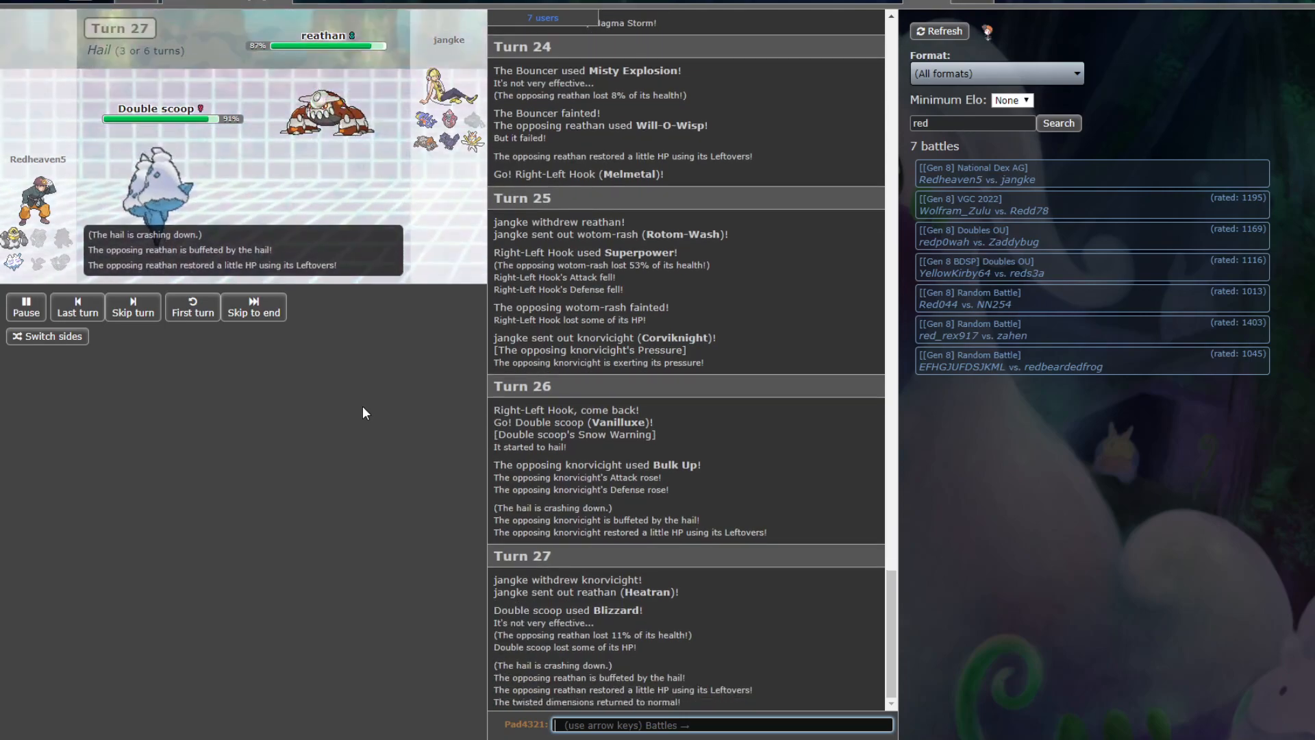
left_click(132, 306)
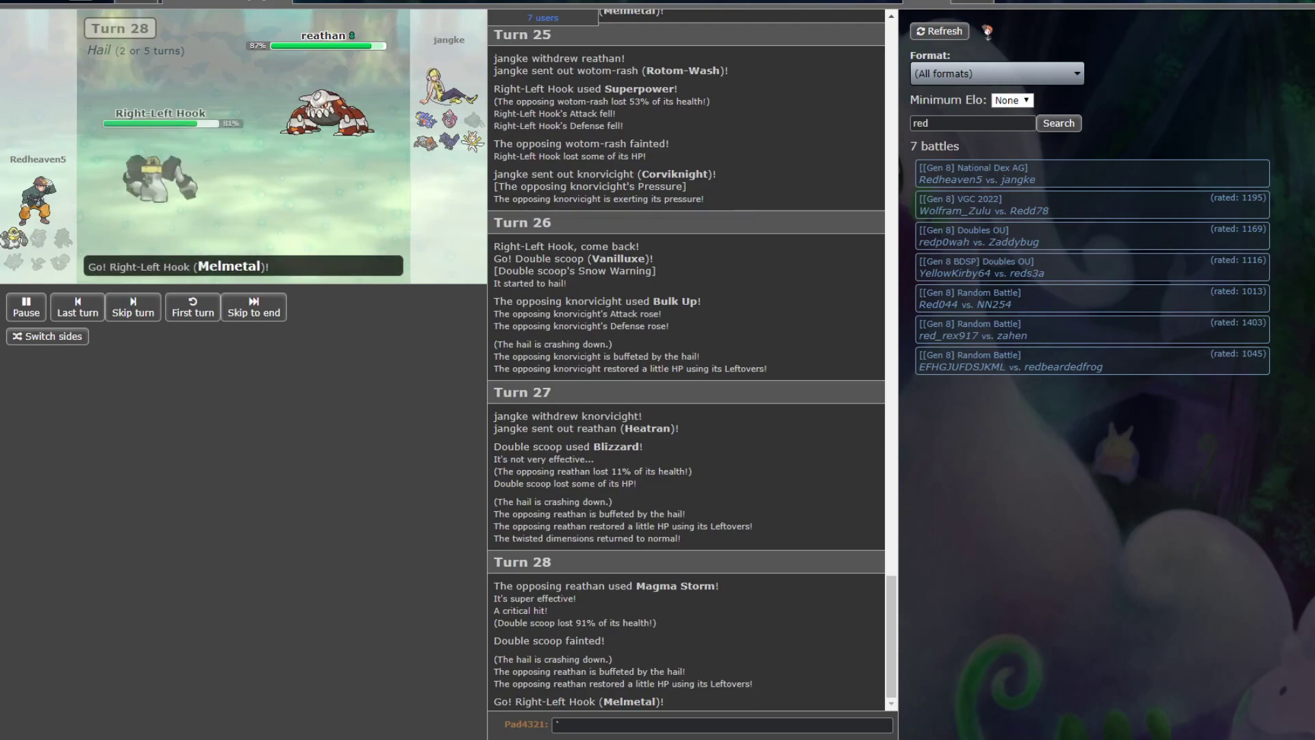
- Play turn 29 as Magma Storm faints Melmetal, then scroll to 'jangke won the battle!'
left_click(132, 306)
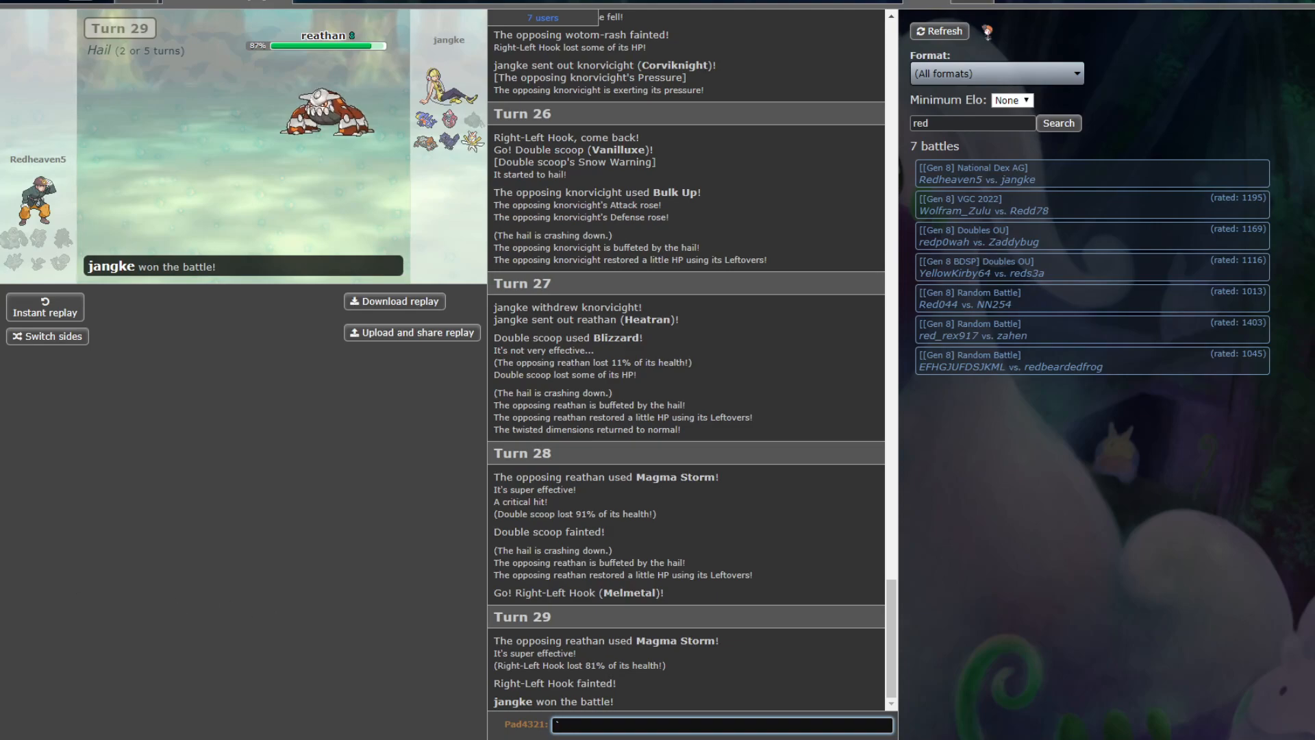
scroll("down", 3)
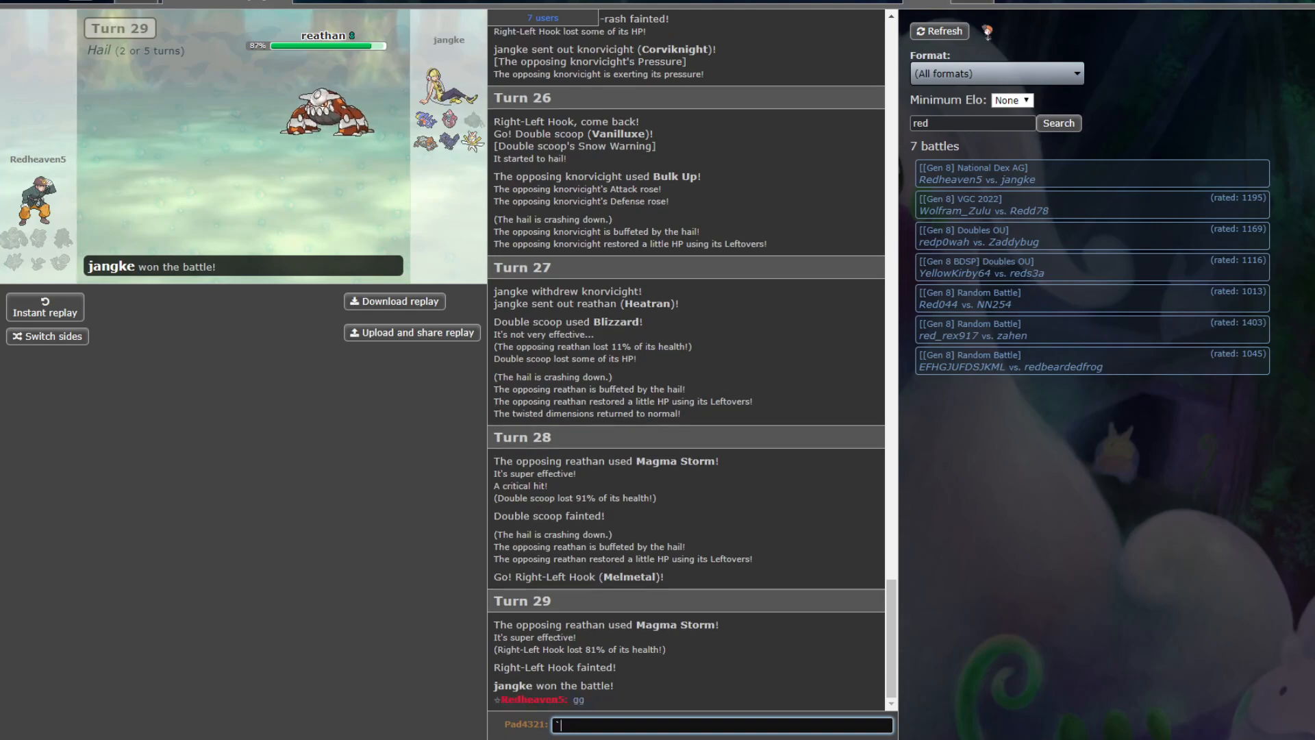